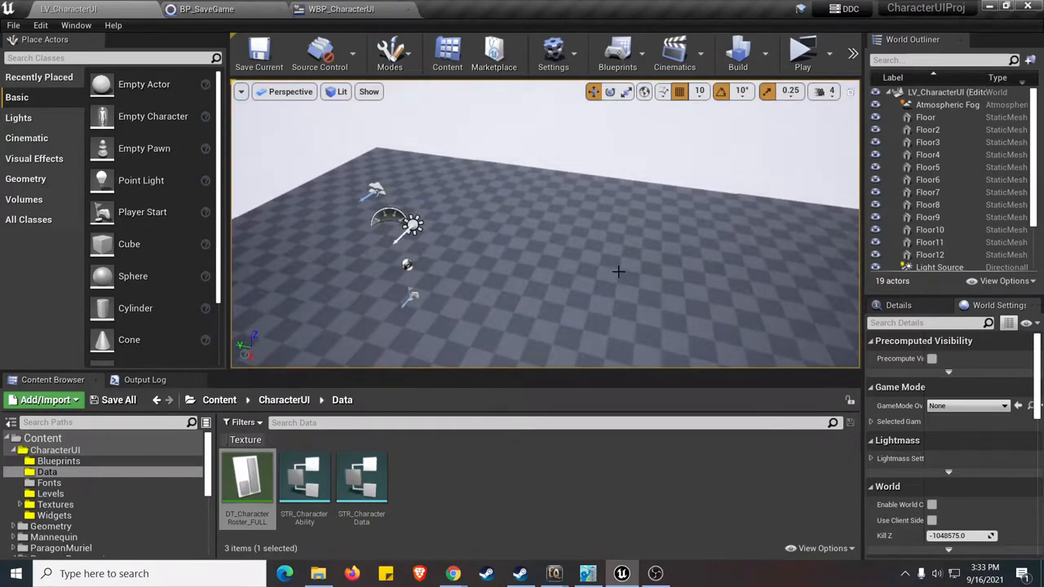
{"action": "mouse_move", "coordinate": [803, 53]}
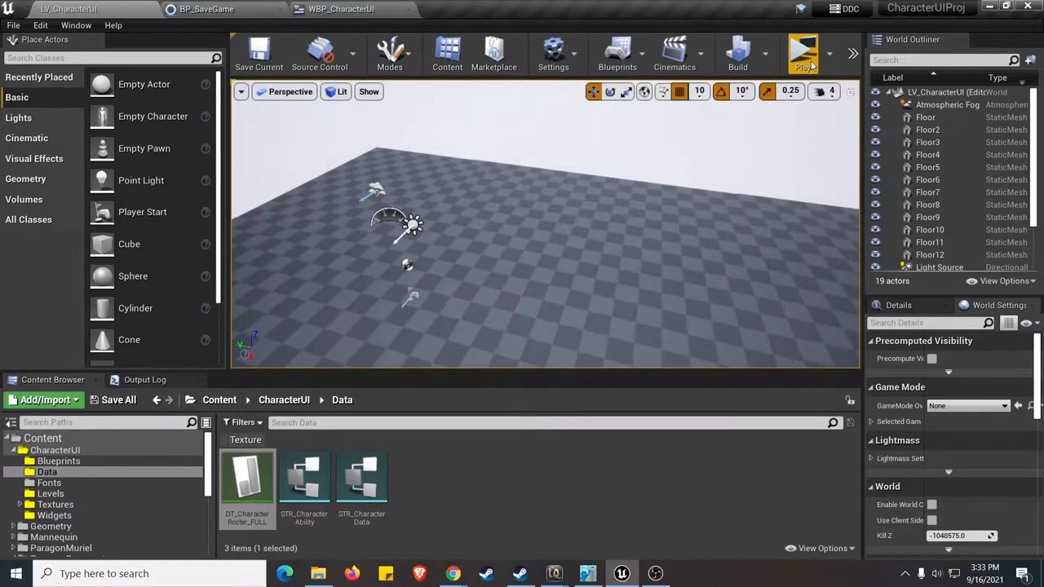
- Launch the character UI level in a standalone preview, showing the Hammer ability
{"action": "left_click", "coordinate": [803, 53]}
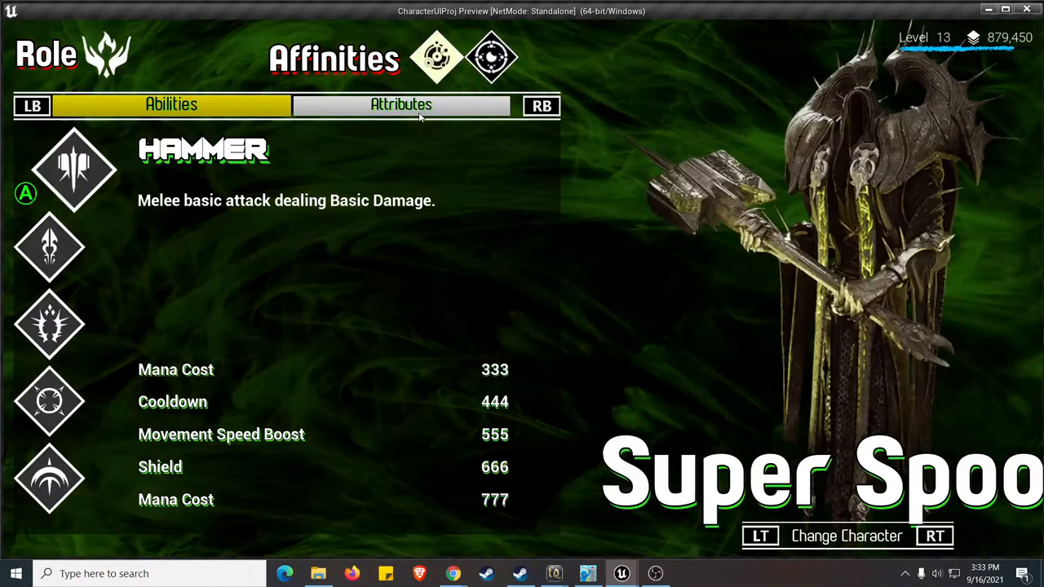
- On the Attributes tab, name the character CreepyJoe and set Auto Move Speed to 1.264
{"action": "left_click", "coordinate": [401, 105]}
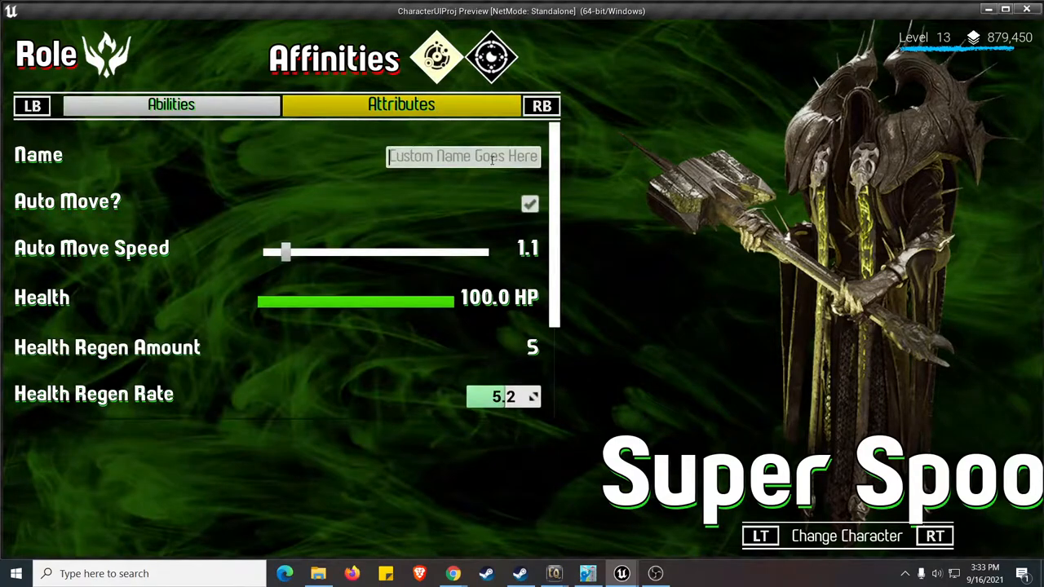
{"action": "type", "text": "Cre"}
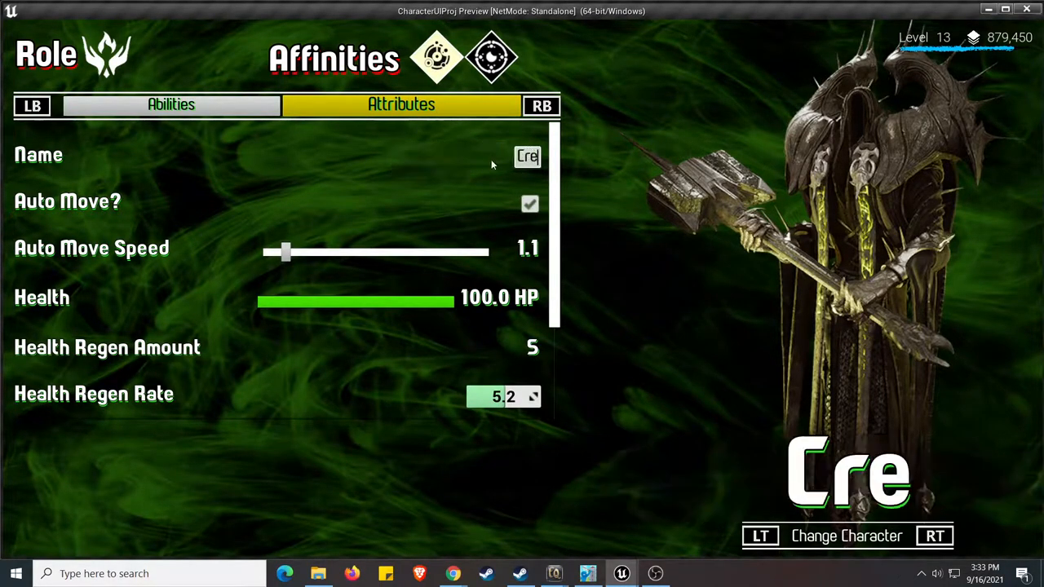
{"action": "type", "text": "epyJoe"}
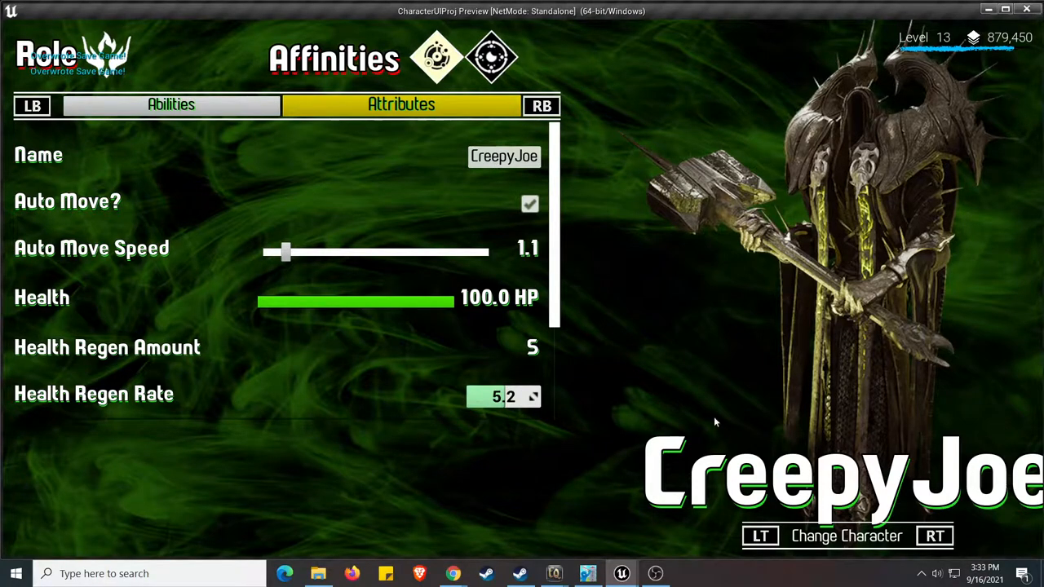
{"action": "mouse_move", "coordinate": [299, 259]}
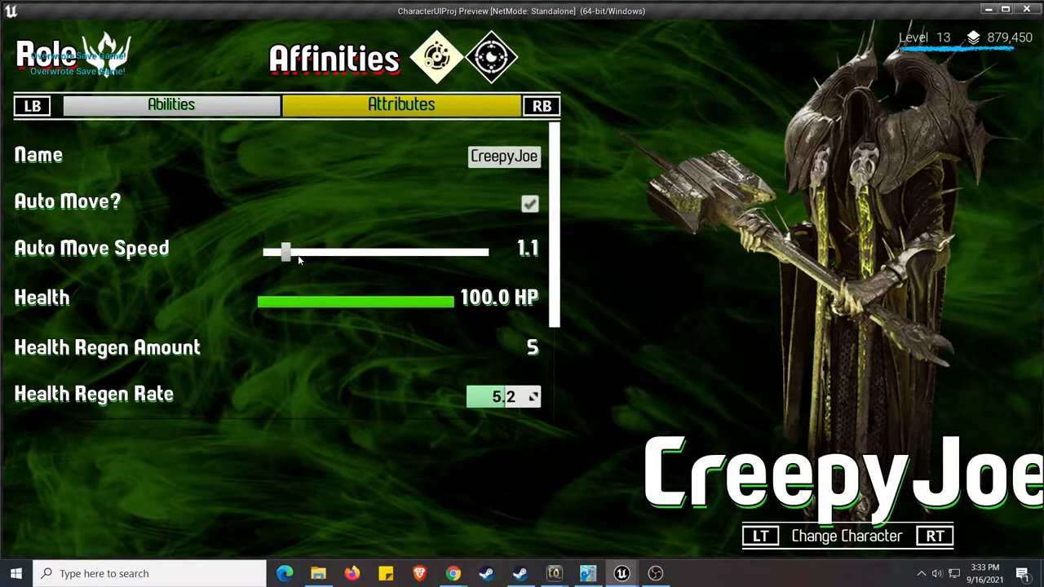
{"action": "left_click_drag", "start_coordinate": [285, 253], "coordinate": [303, 253]}
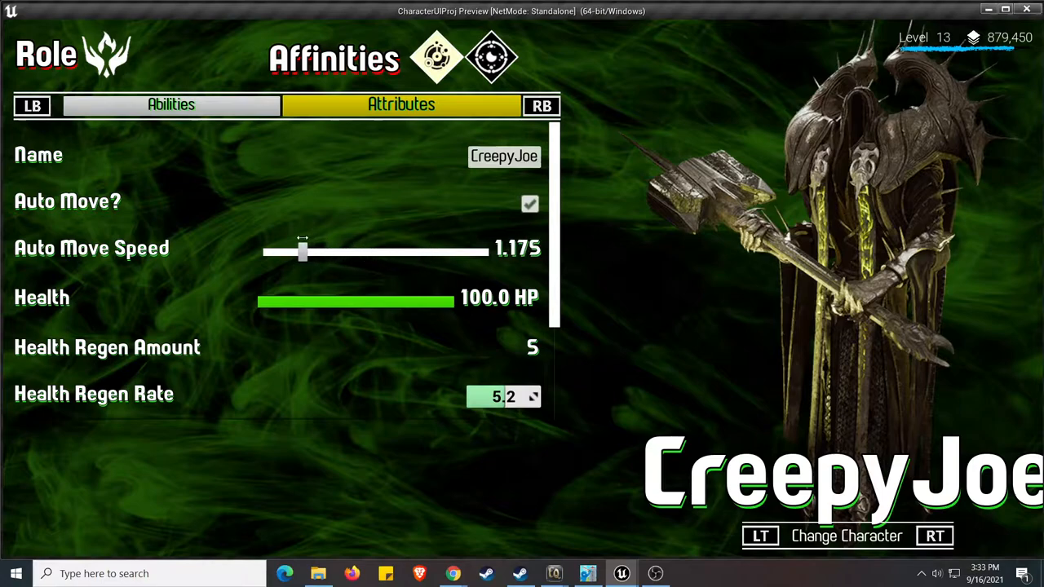
{"action": "left_click_drag", "start_coordinate": [303, 253], "coordinate": [323, 253]}
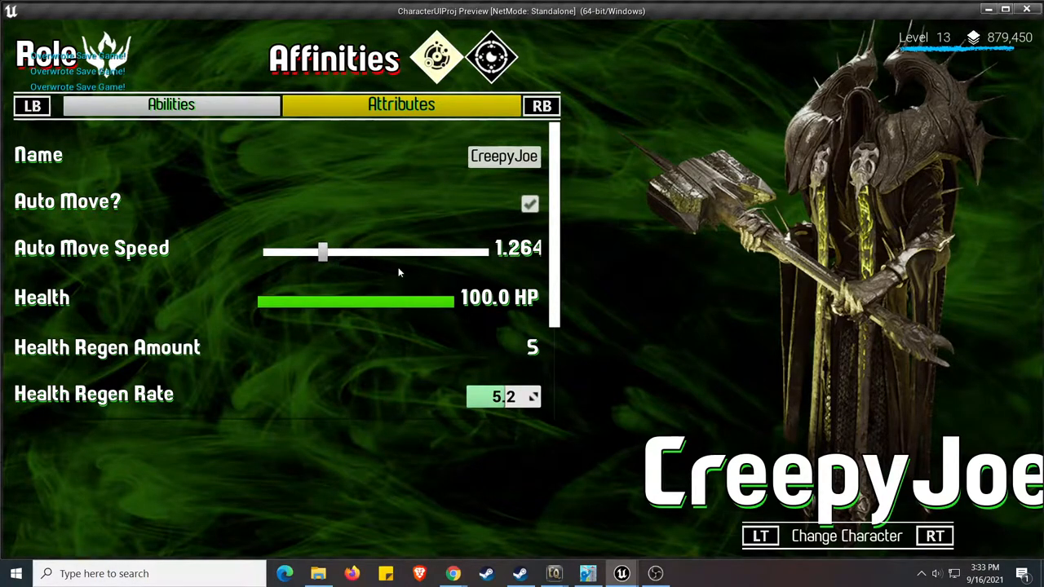
{"action": "mouse_move", "coordinate": [315, 305]}
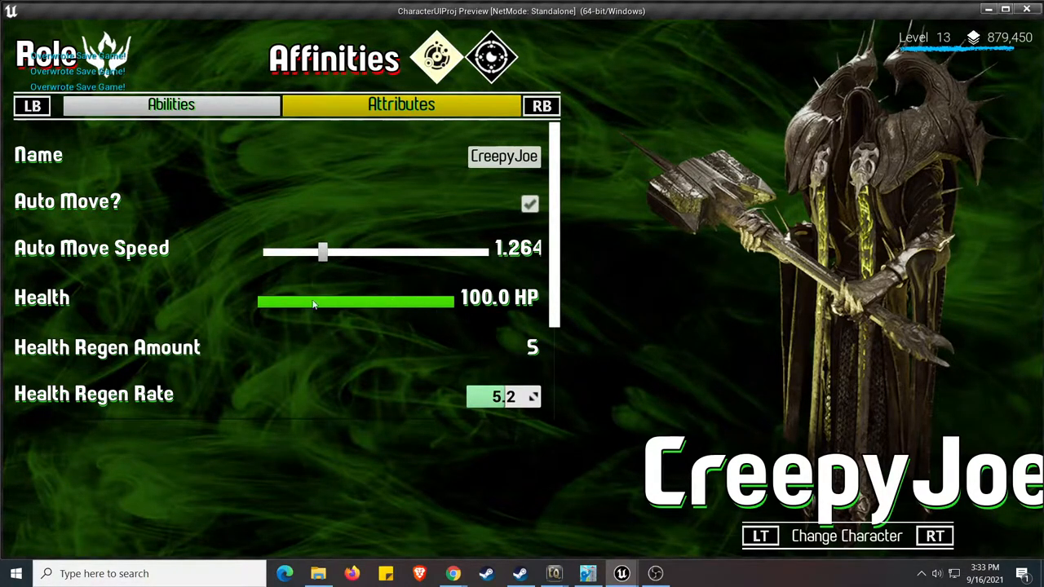
- Set Health Regen Rate 3.6, Taunt 2 voice over, and a yellow background
{"action": "scroll", "scroll_direction": "down", "scroll_amount": 3}
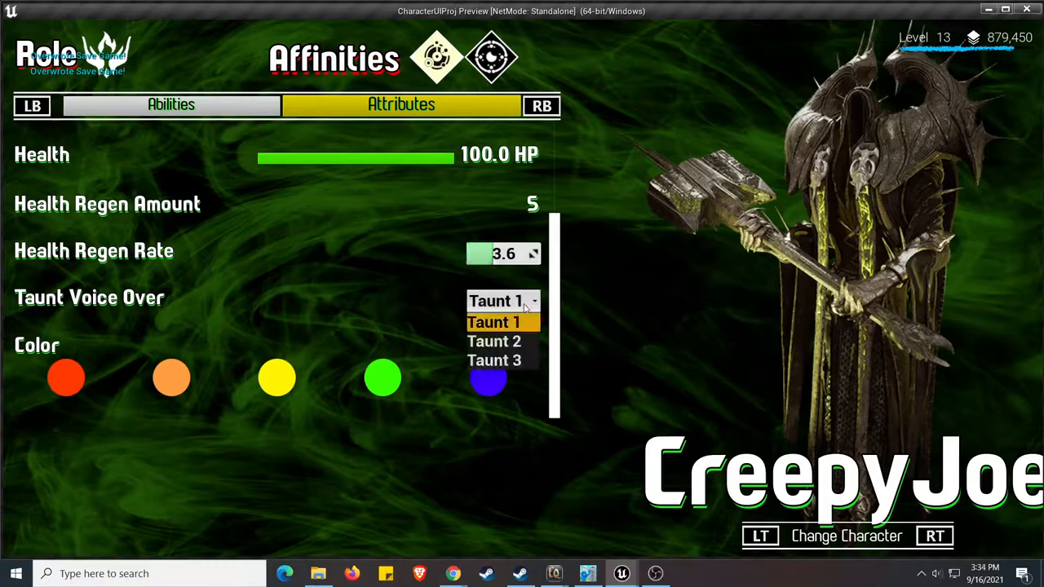
{"action": "left_click", "coordinate": [493, 341]}
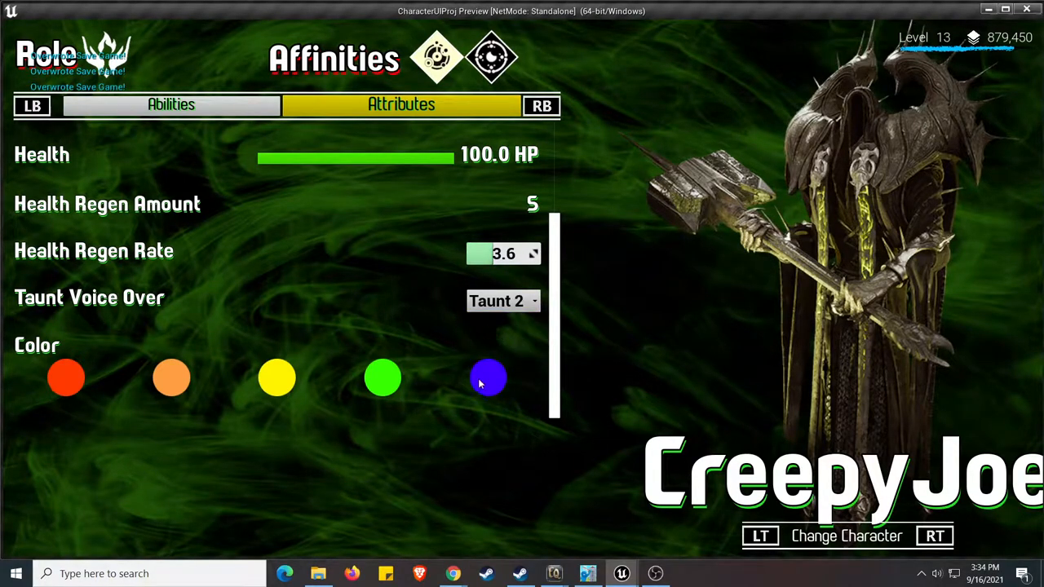
{"action": "left_click", "coordinate": [171, 378]}
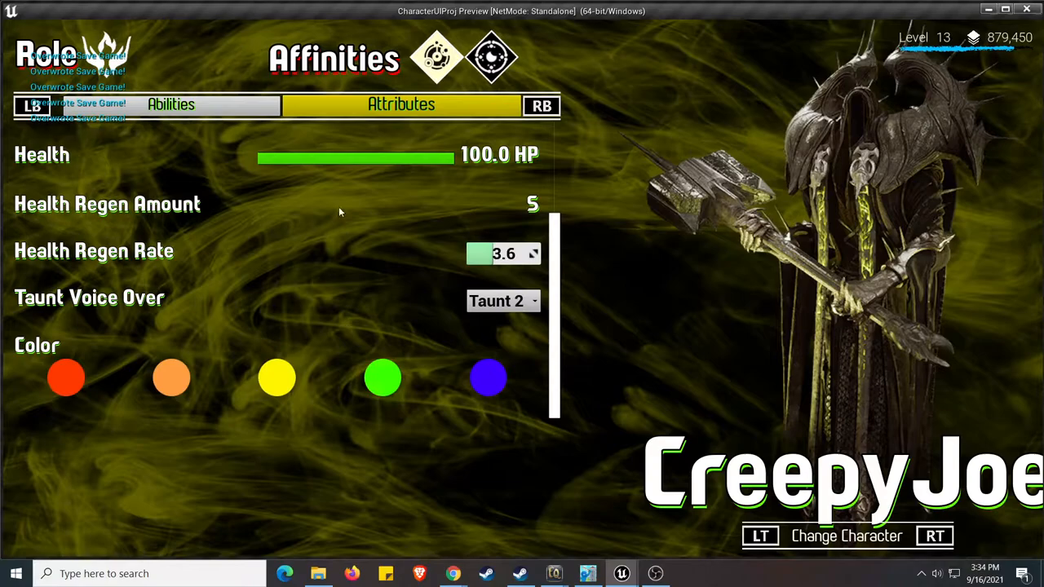
- Browse CreepyJoe's Siphon and Hammer abilities, then switch to Robot Girl
{"action": "left_click", "coordinate": [170, 104]}
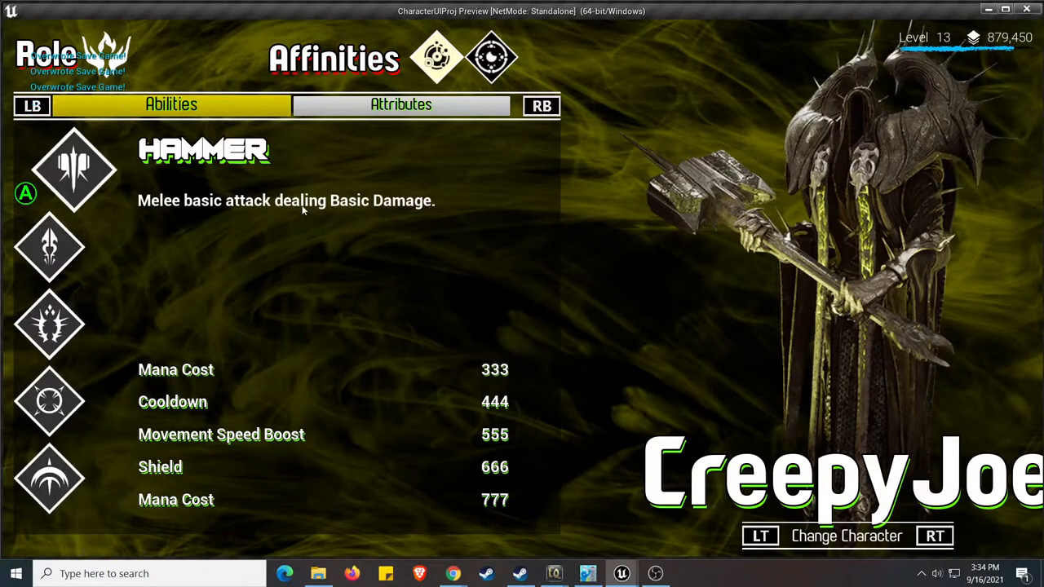
{"action": "left_click", "coordinate": [73, 324]}
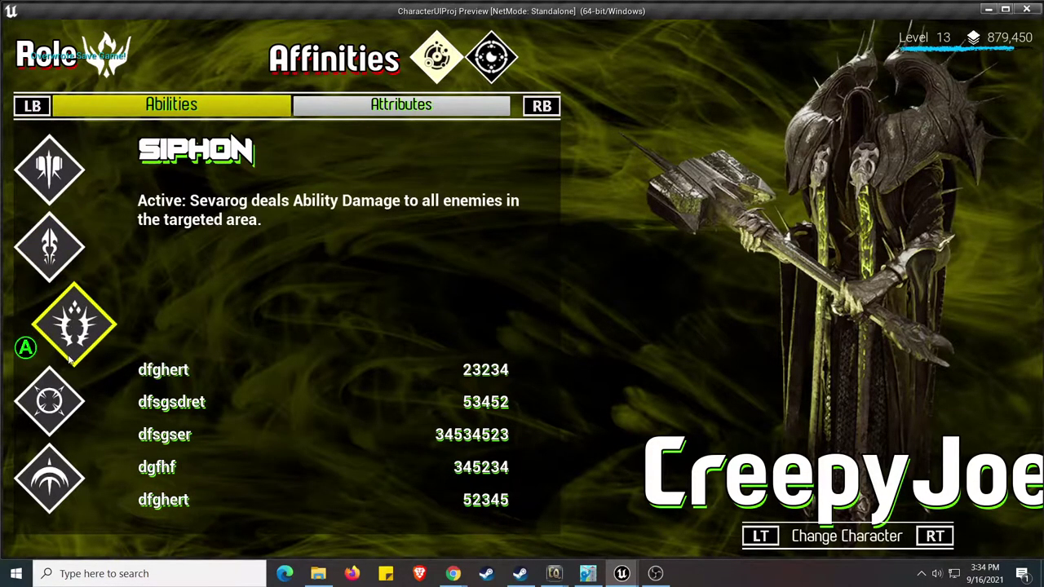
{"action": "left_click", "coordinate": [74, 169]}
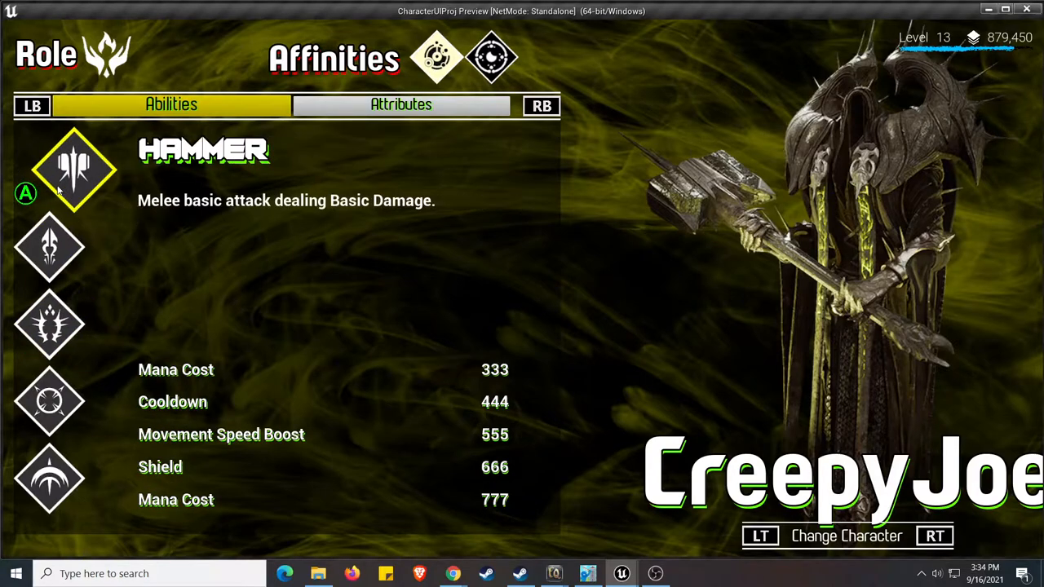
{"action": "left_click", "coordinate": [49, 324]}
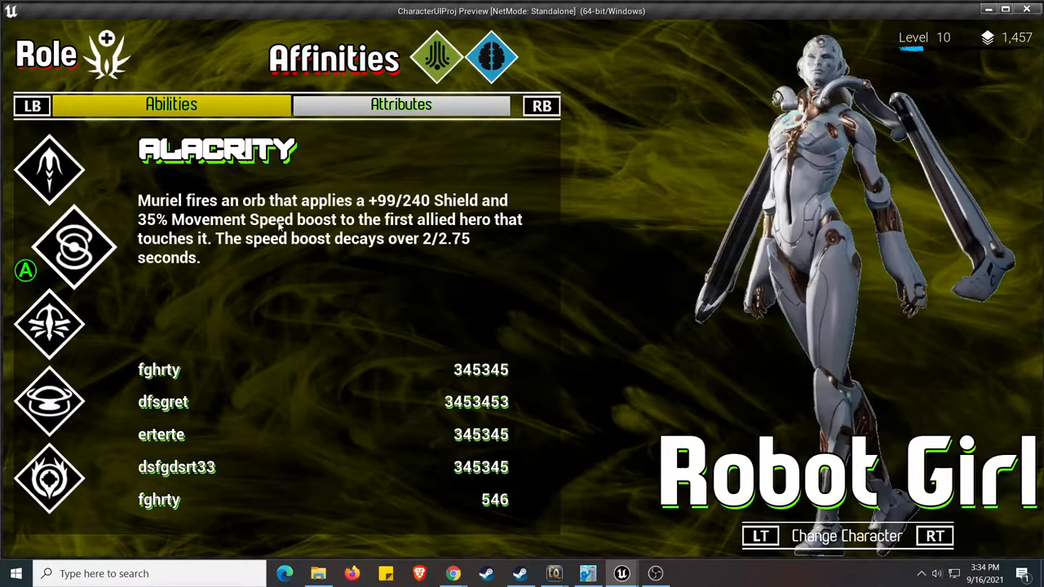
- View Robot Girl's Orb and Serenity abilities, then adjust her health regen rate
{"action": "left_click", "coordinate": [74, 169]}
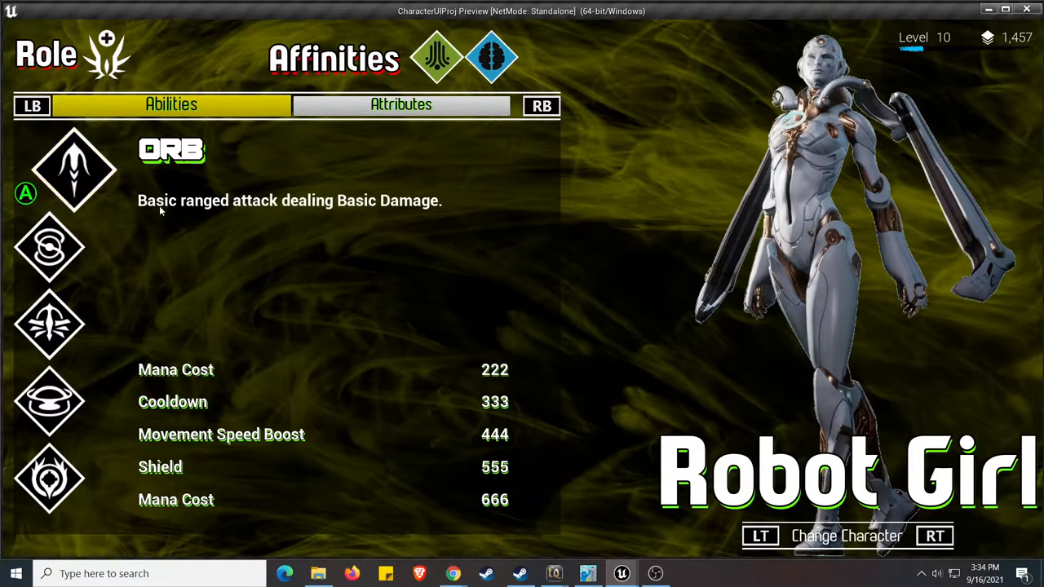
{"action": "left_click", "coordinate": [73, 325]}
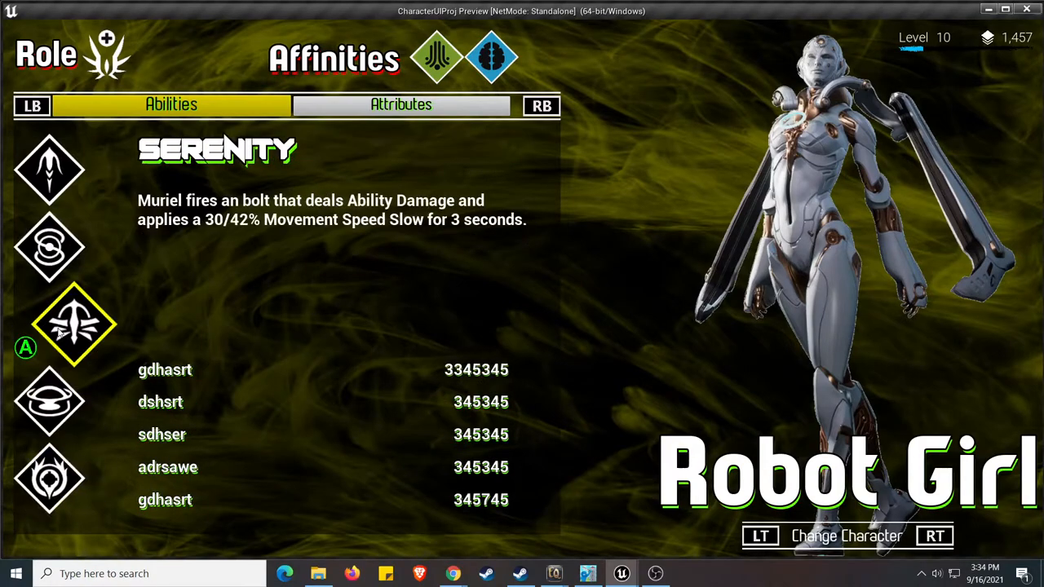
{"action": "left_click", "coordinate": [400, 104]}
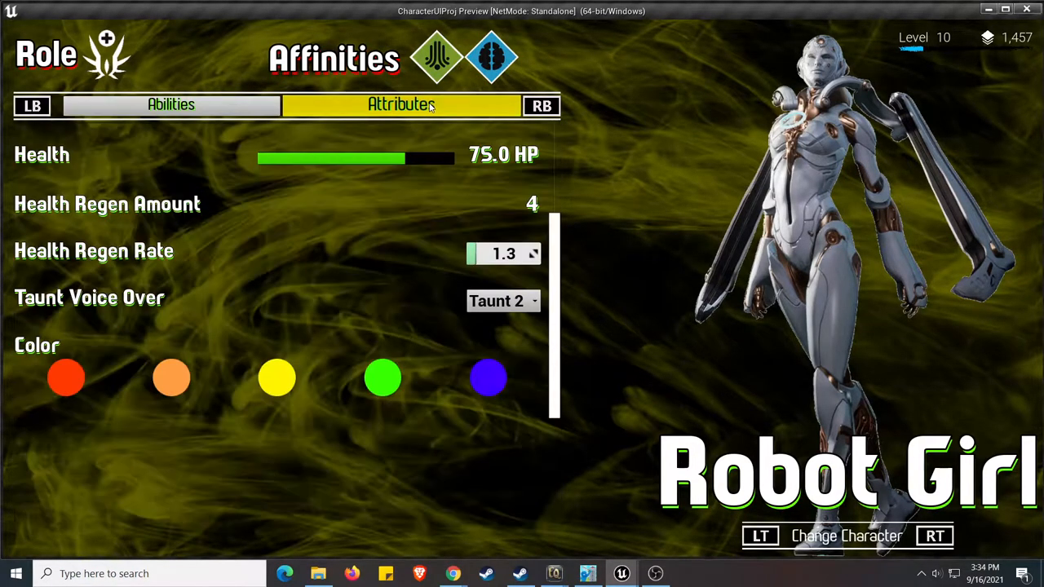
{"action": "left_click", "coordinate": [536, 249]}
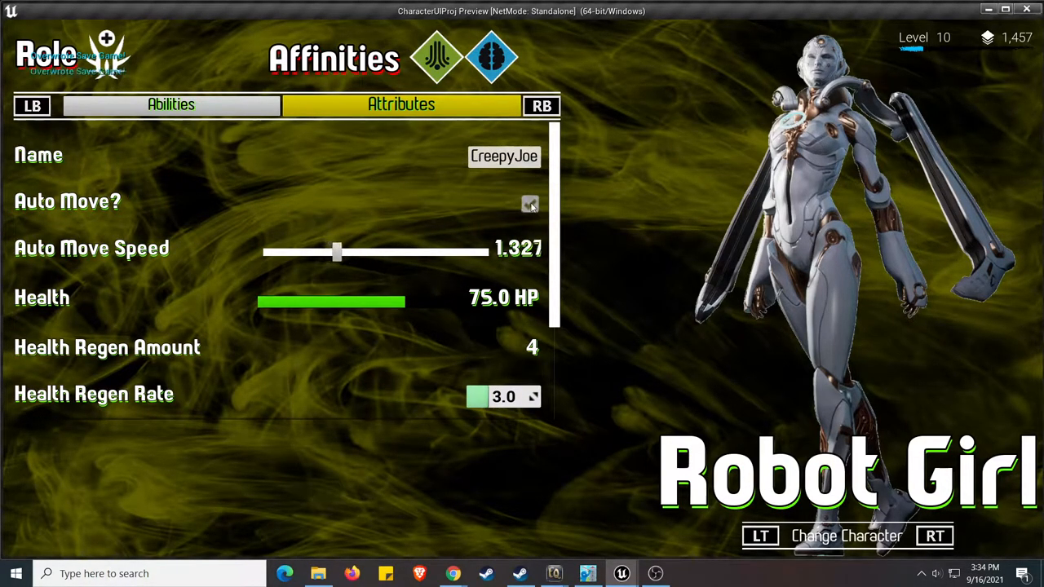
{"action": "scroll", "scroll_direction": "down", "scroll_amount": 3}
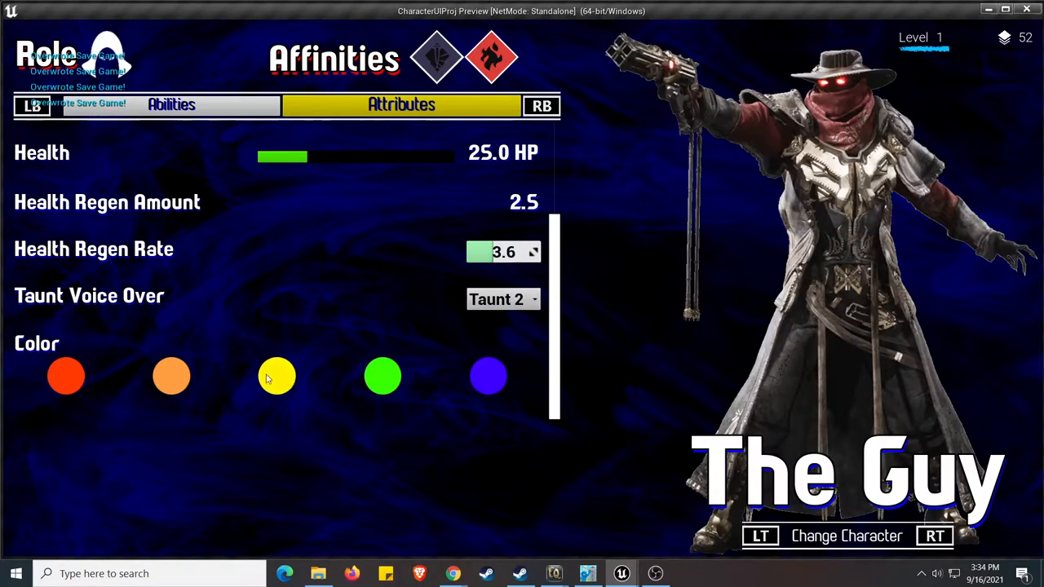
- Browse The Guy's Hand Cannon and Scar abilities, then show his attributes again
{"action": "left_click", "coordinate": [171, 104]}
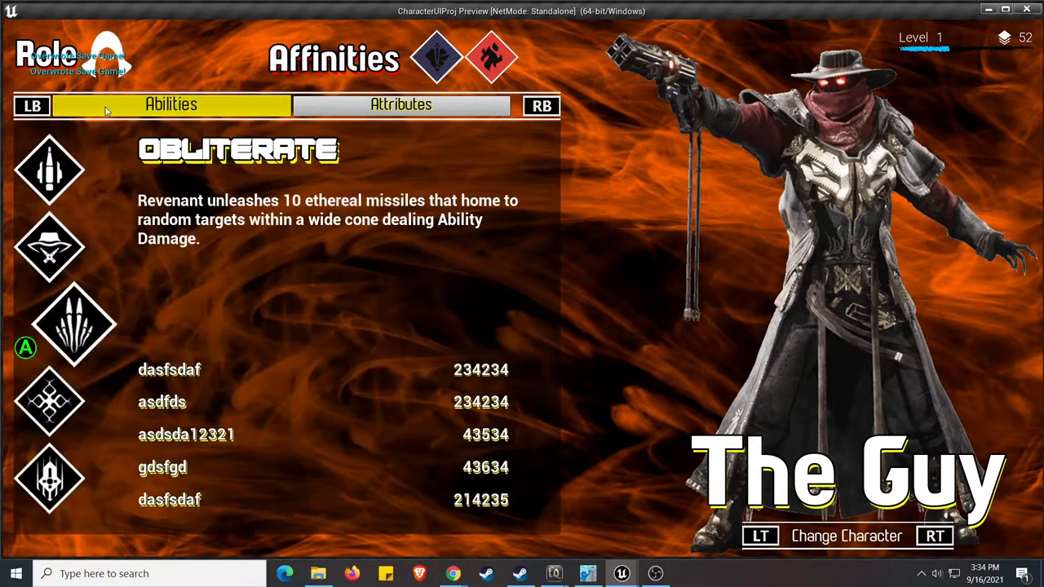
{"action": "left_click", "coordinate": [74, 169]}
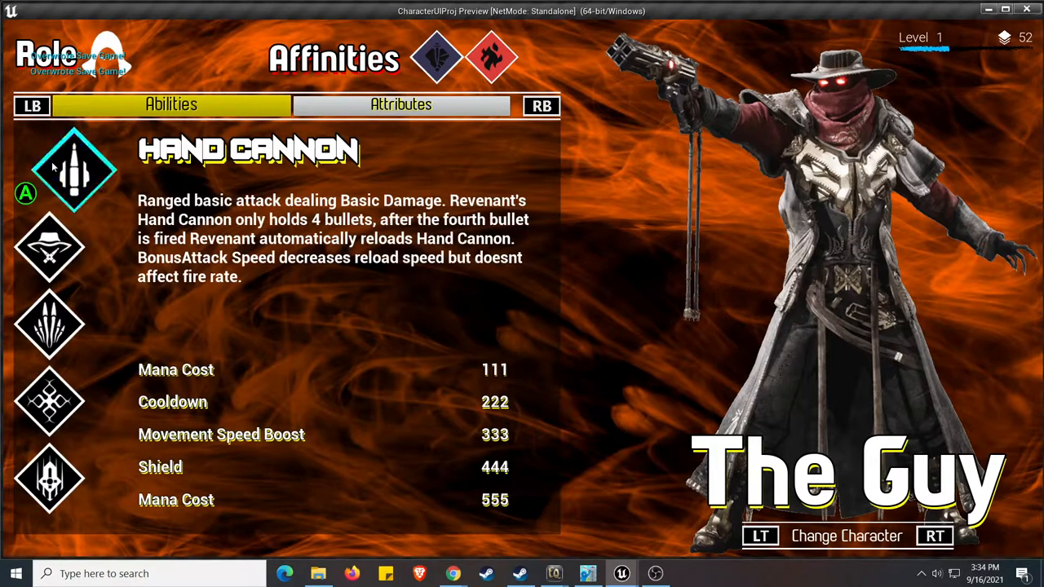
{"action": "left_click", "coordinate": [74, 400]}
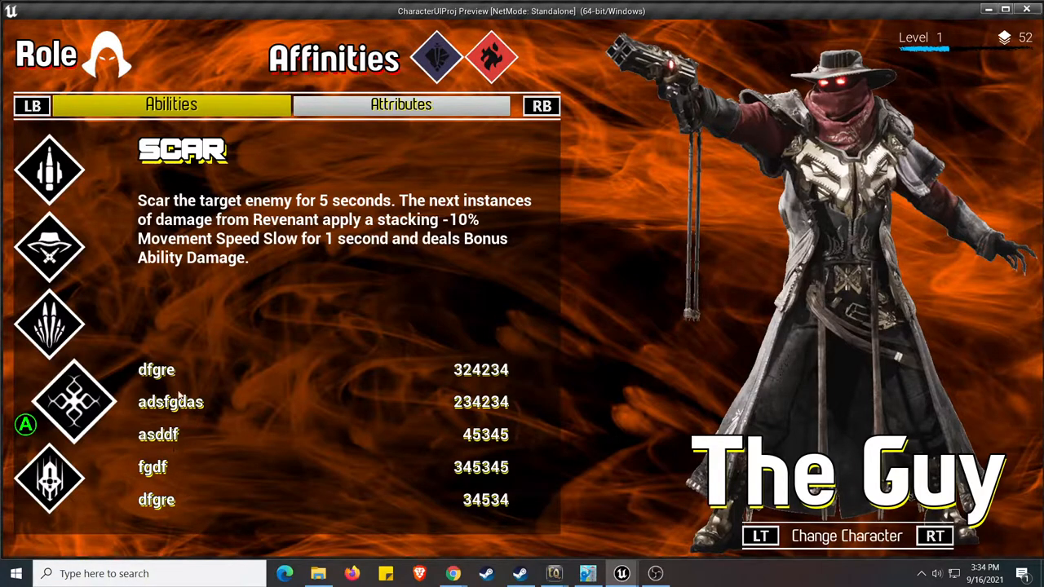
{"action": "mouse_move", "coordinate": [216, 447]}
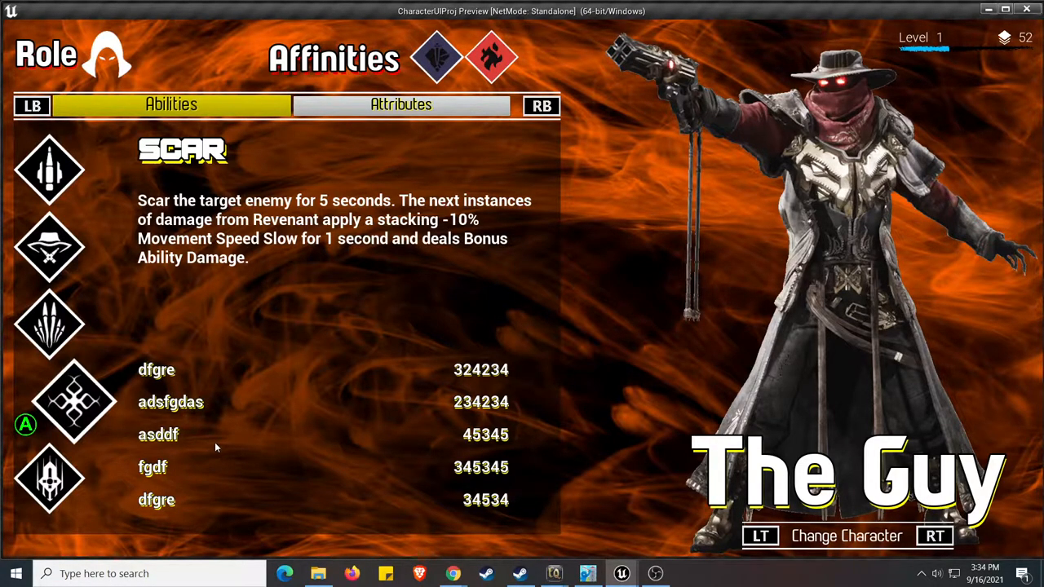
{"action": "mouse_move", "coordinate": [523, 503]}
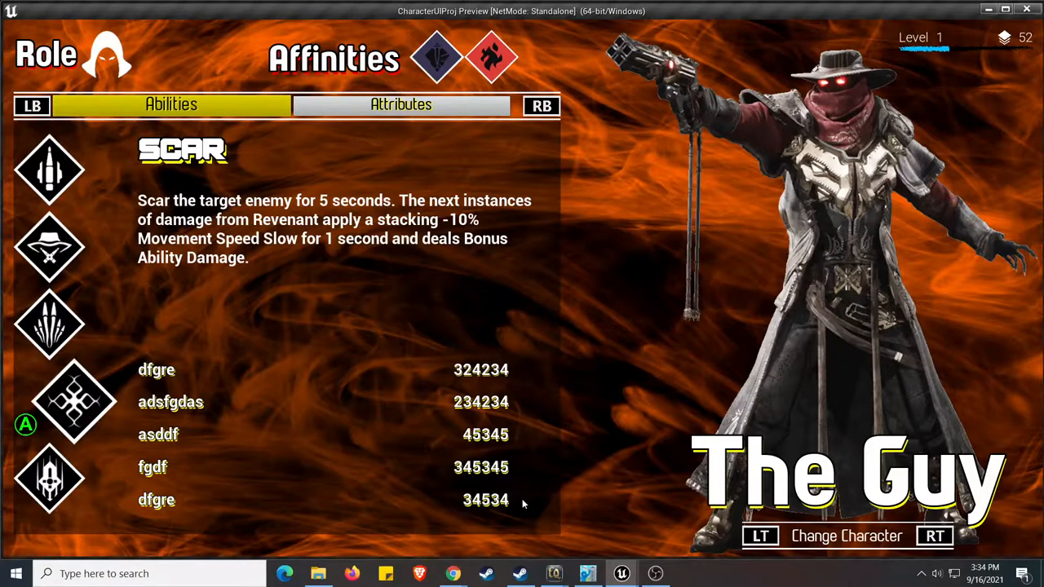
{"action": "left_click", "coordinate": [401, 104]}
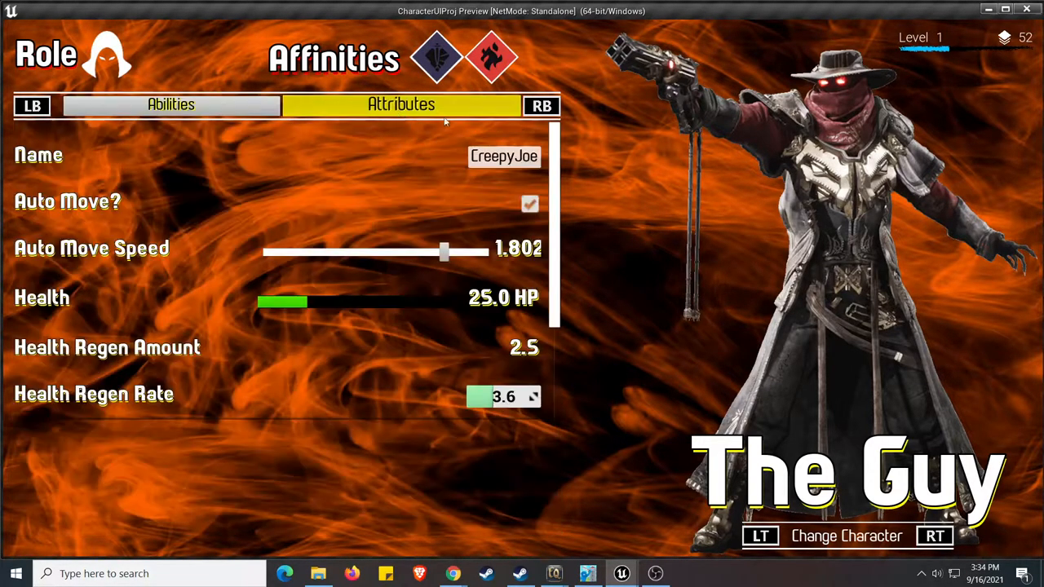
{"action": "mouse_move", "coordinate": [828, 478]}
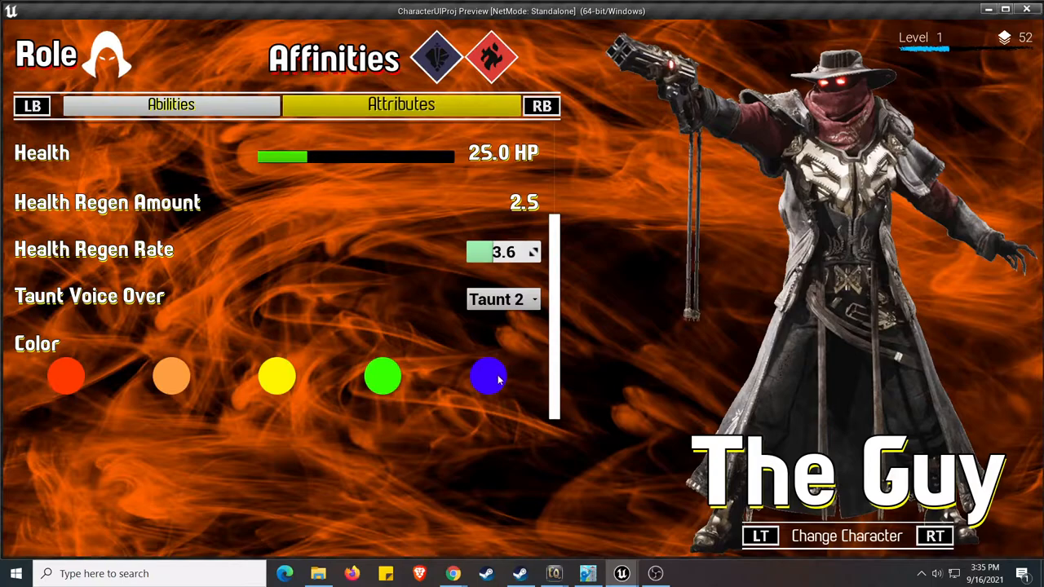
- Scroll The Guy's attributes back up and drag the Auto Move Speed slider left
{"action": "scroll", "scroll_direction": "up", "scroll_amount": 3}
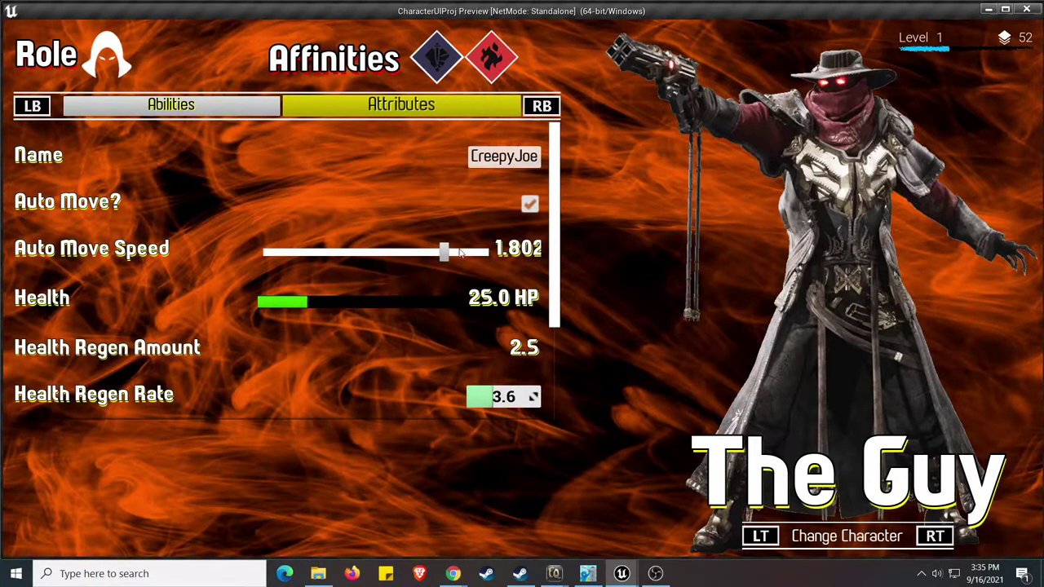
{"action": "left_click_drag", "start_coordinate": [444, 251], "coordinate": [261, 251]}
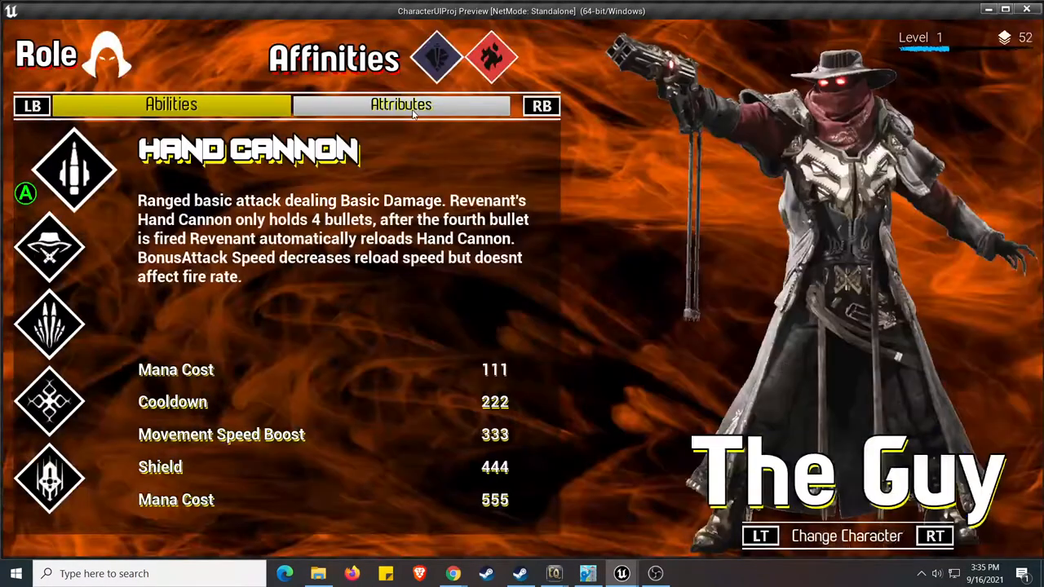
- Show The Guy's attributes and scroll through the fields toward the colour options
{"action": "left_click", "coordinate": [401, 105]}
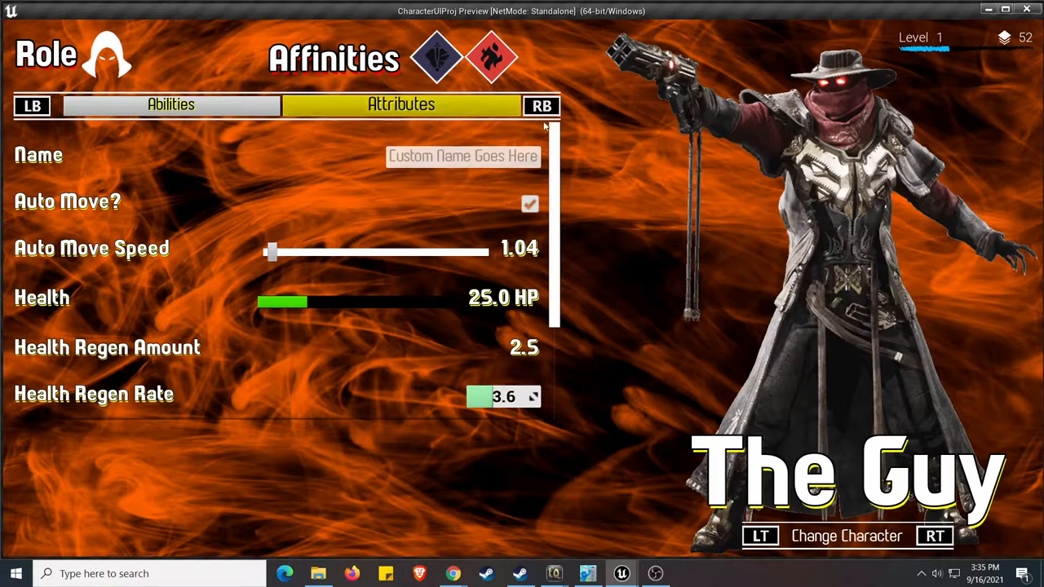
{"action": "scroll", "scroll_direction": "down", "scroll_amount": 3}
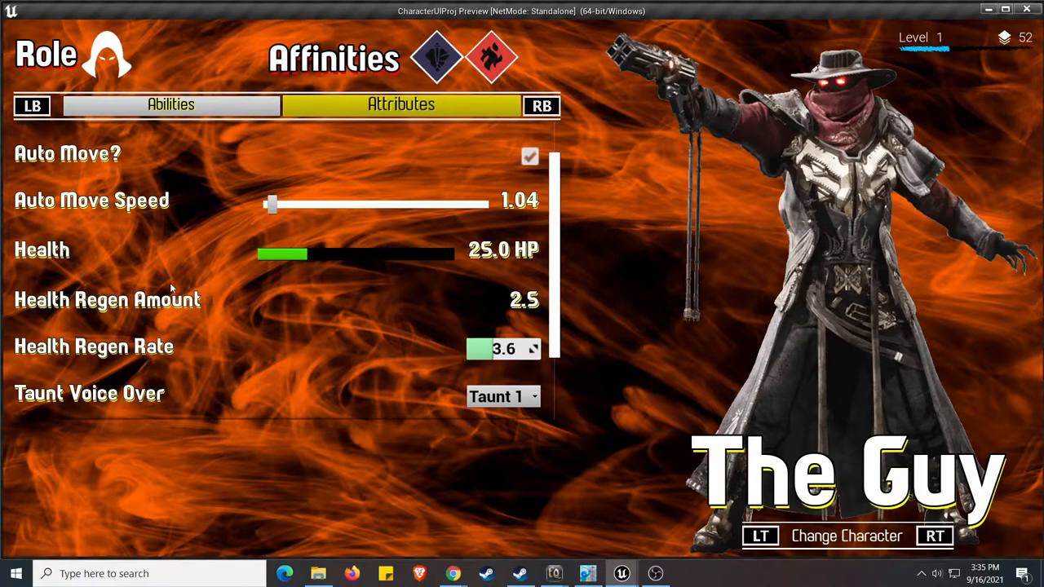
{"action": "mouse_move", "coordinate": [181, 289]}
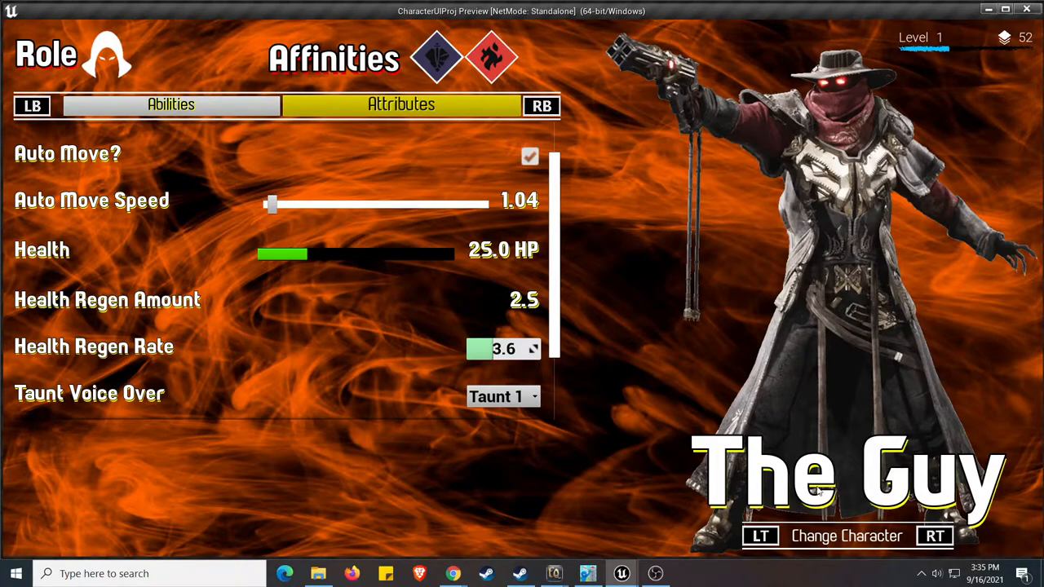
{"action": "mouse_move", "coordinate": [224, 313]}
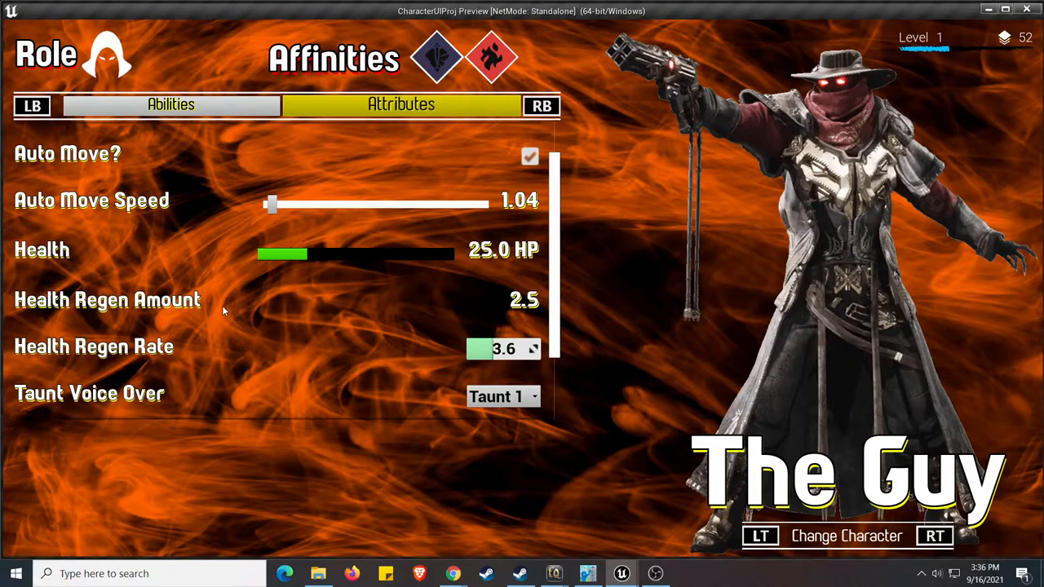
{"action": "scroll", "scroll_direction": "up", "scroll_amount": 3}
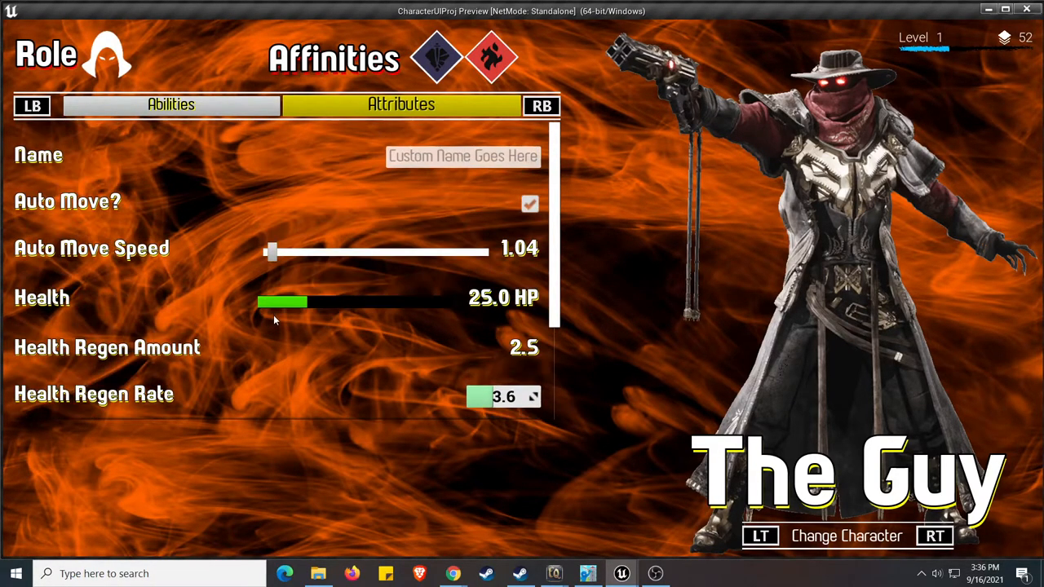
{"action": "scroll", "scroll_direction": "down", "scroll_amount": 3}
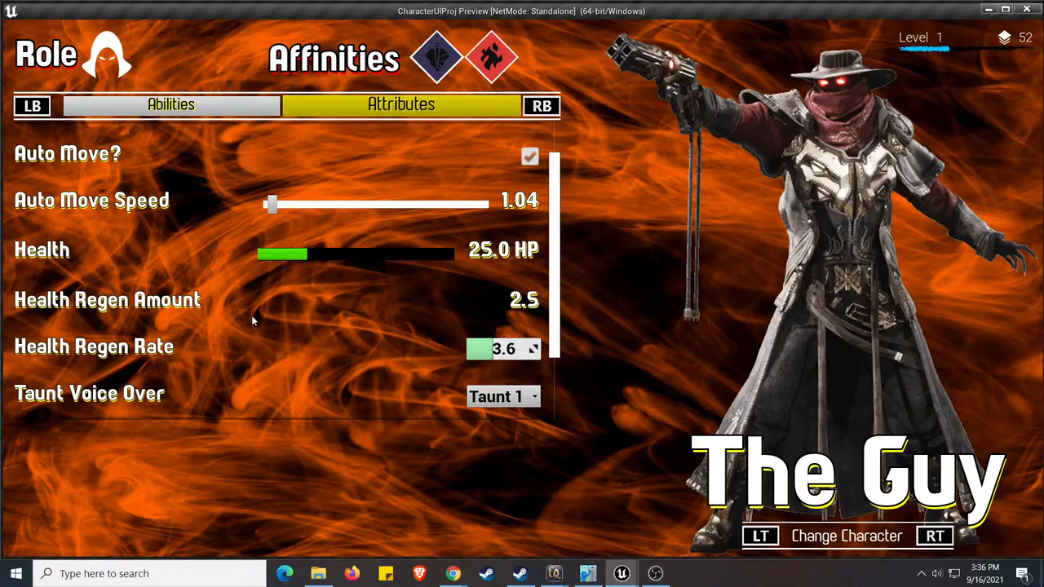
{"action": "scroll", "scroll_direction": "down", "scroll_amount": 3}
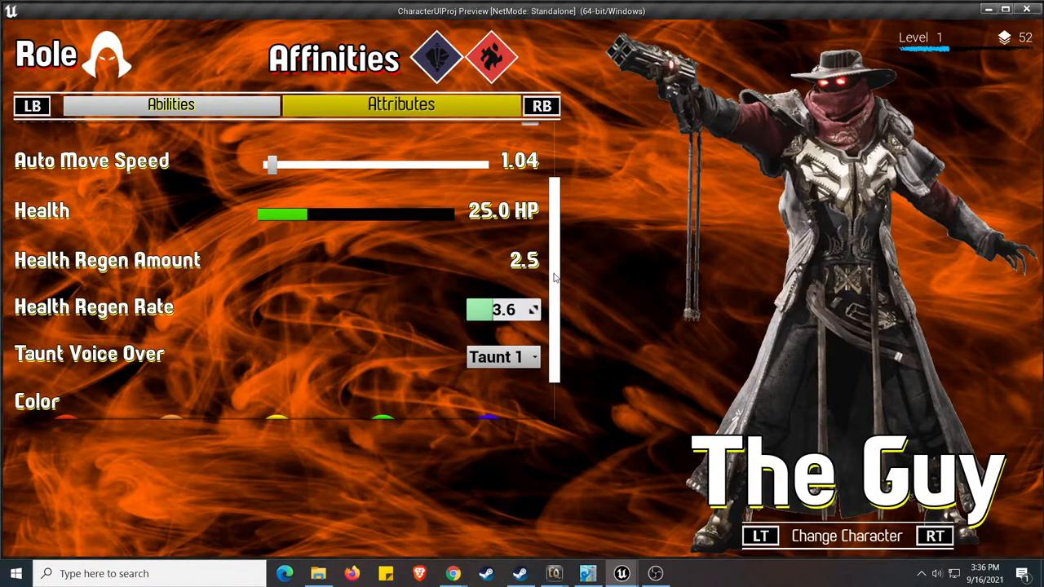
{"action": "mouse_move", "coordinate": [616, 220]}
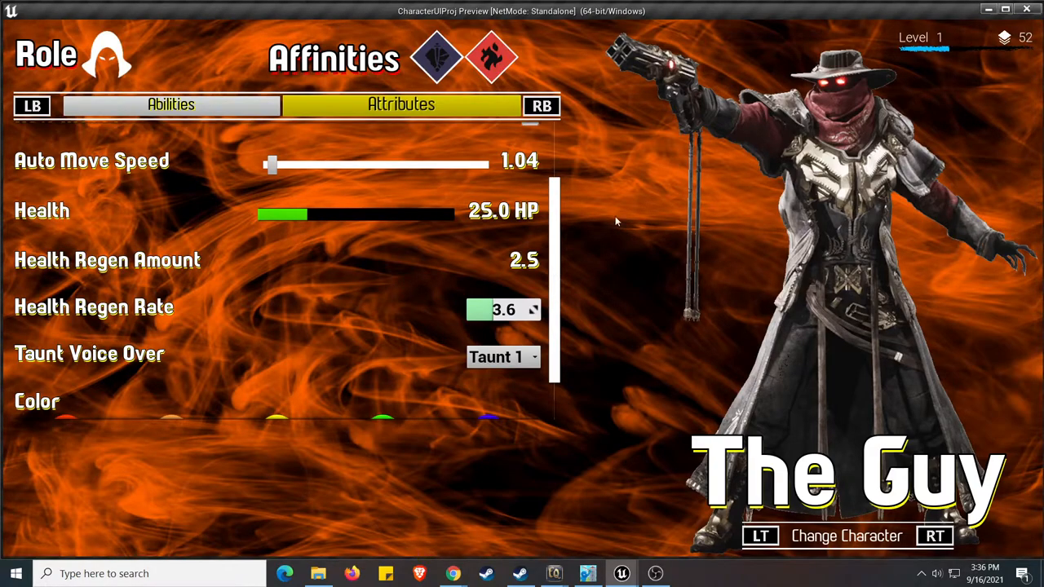
{"action": "scroll", "scroll_direction": "down", "scroll_amount": 3}
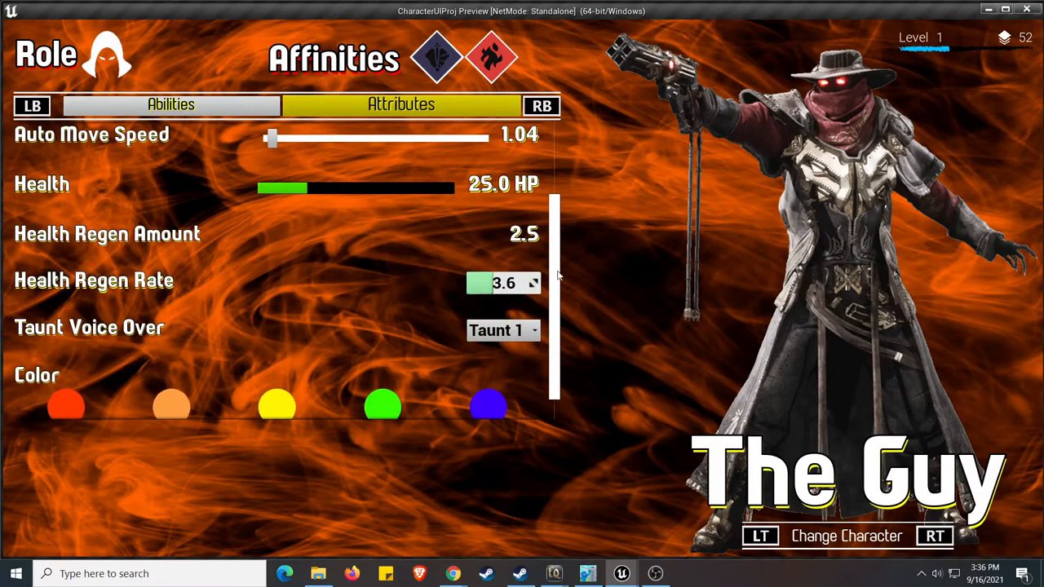
{"action": "scroll", "scroll_direction": "down", "scroll_amount": 3}
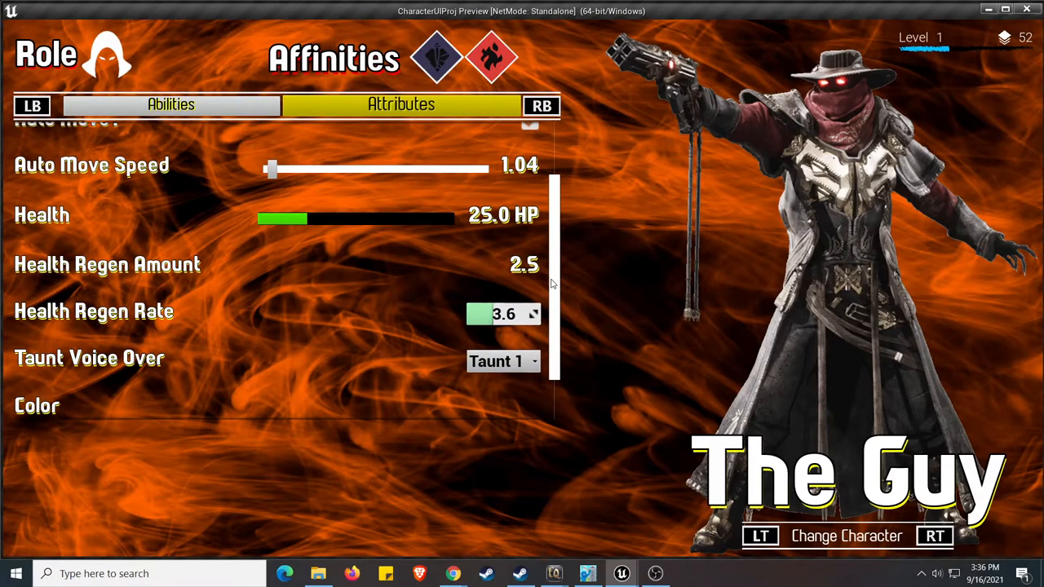